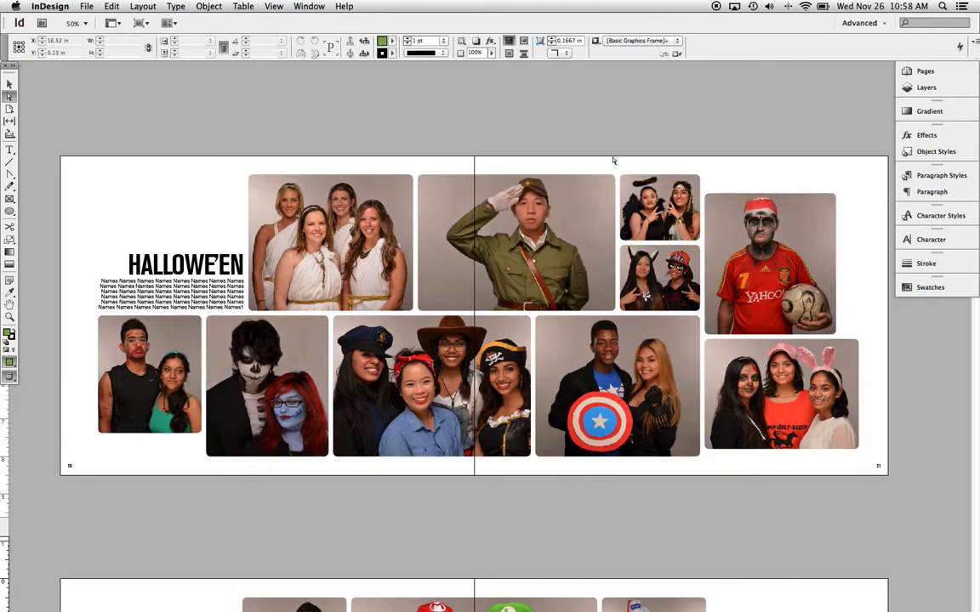
# Step: Scroll down past the Hallowe'en layout to the blank spread, closing the photo preview
pyautogui.moveTo(78, 183); pyautogui.dragTo(158, 248)
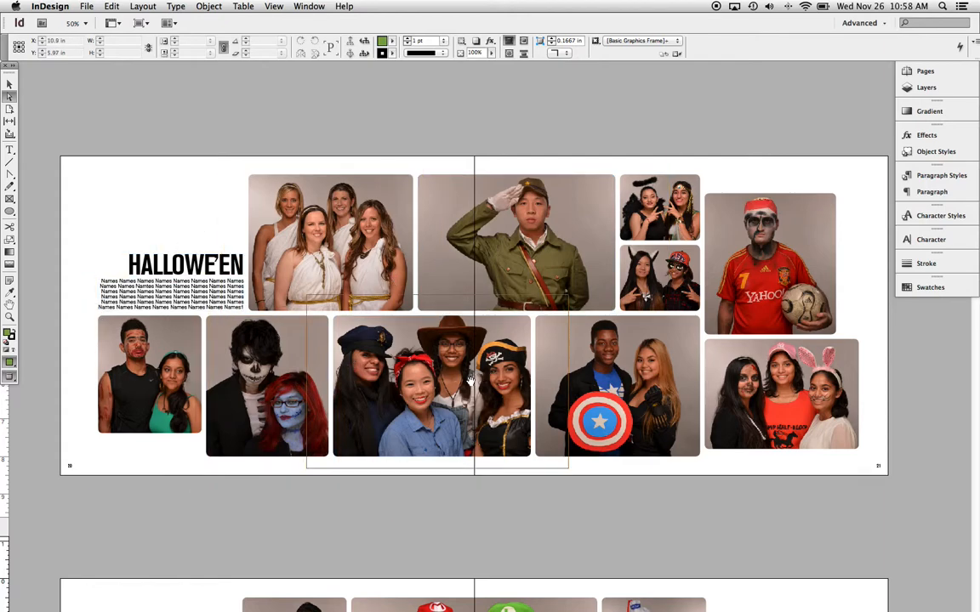
pyautogui.scroll(-3)
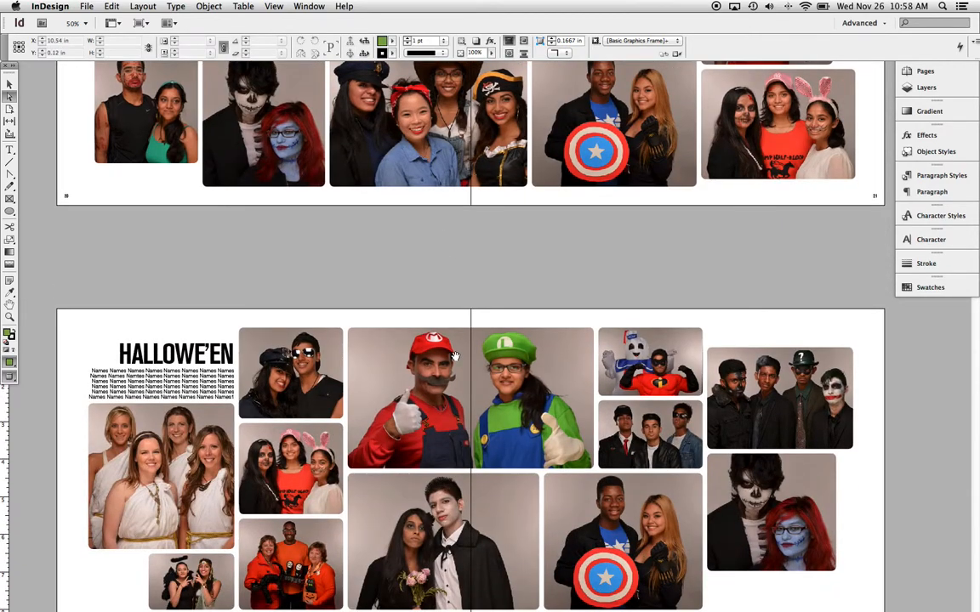
pyautogui.scroll(-3)
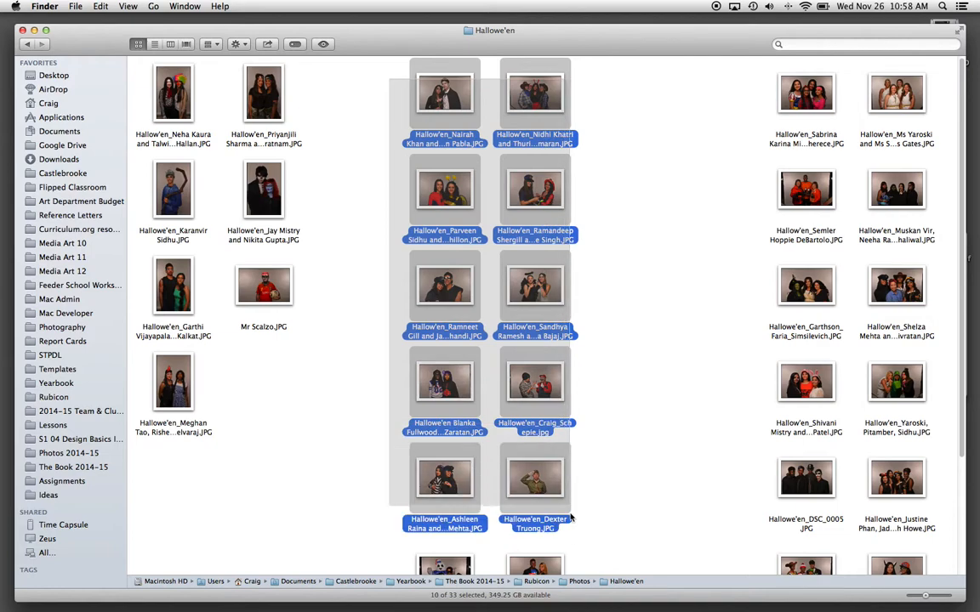
pyautogui.scroll(-3)
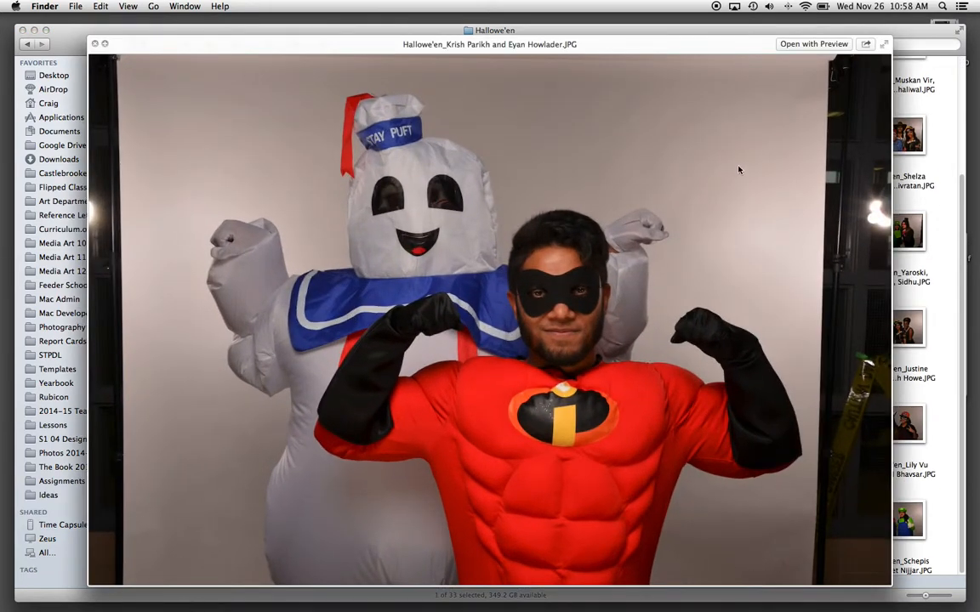
pyautogui.click(95, 41)
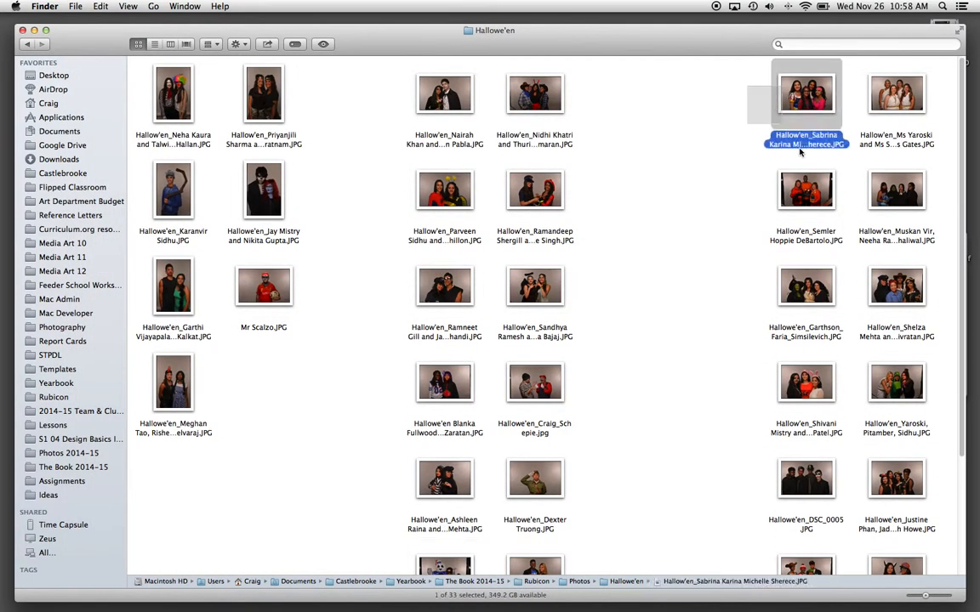
pyautogui.scroll(-3)
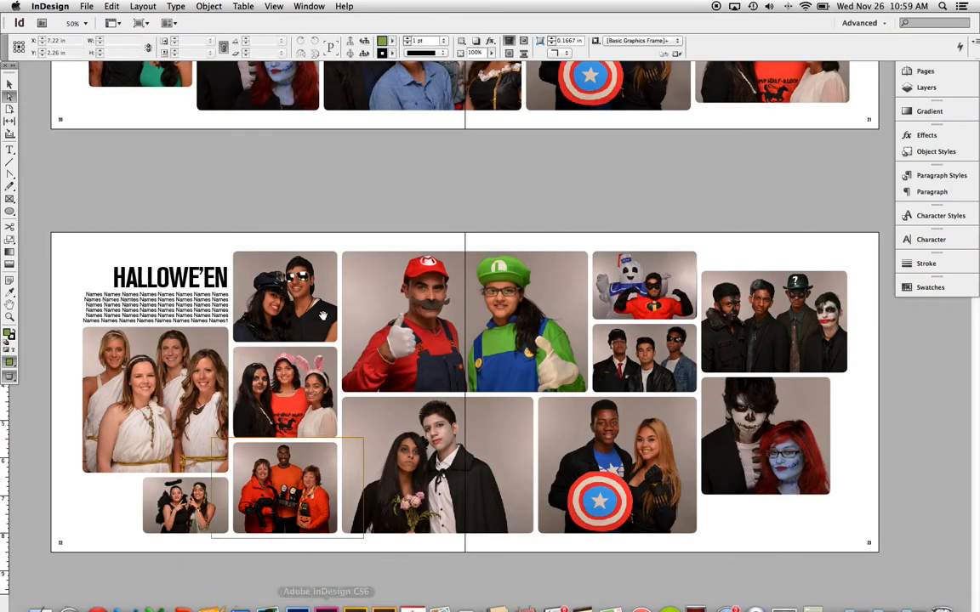
pyautogui.scroll(-3)
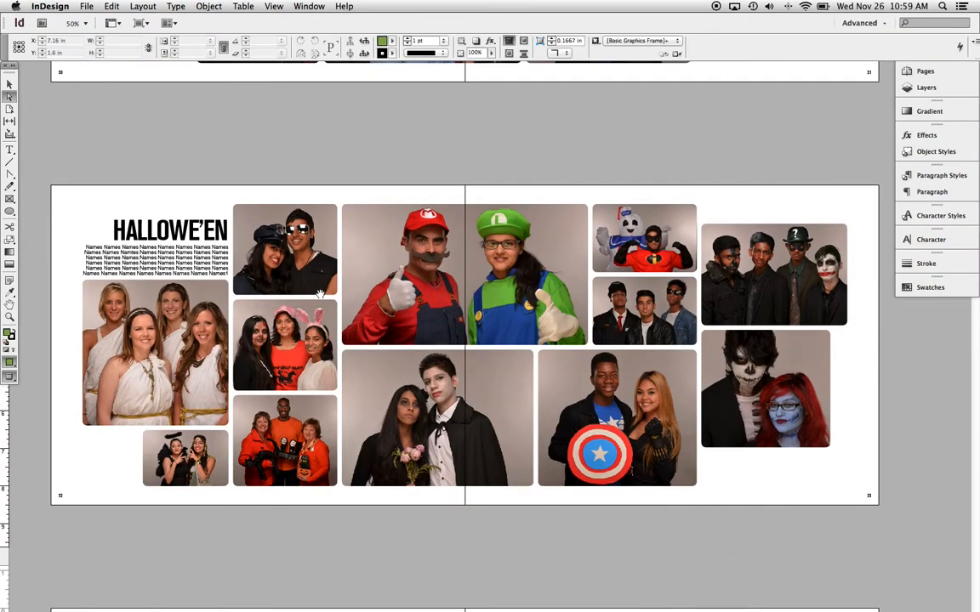
pyautogui.scroll(-3)
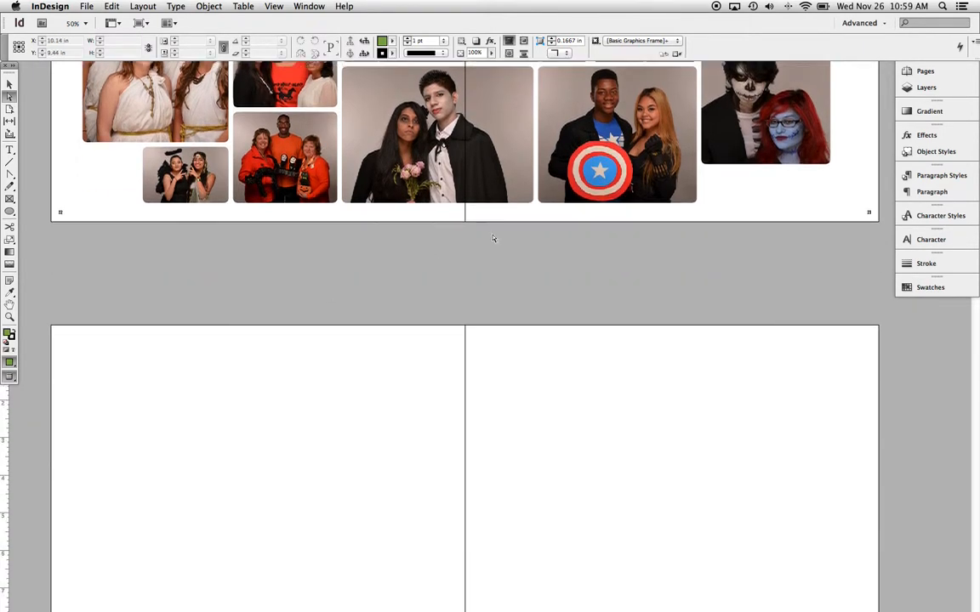
# Step: Bring up the Pages panel overview and scroll to the 24–25 spread
pyautogui.click(925, 71)
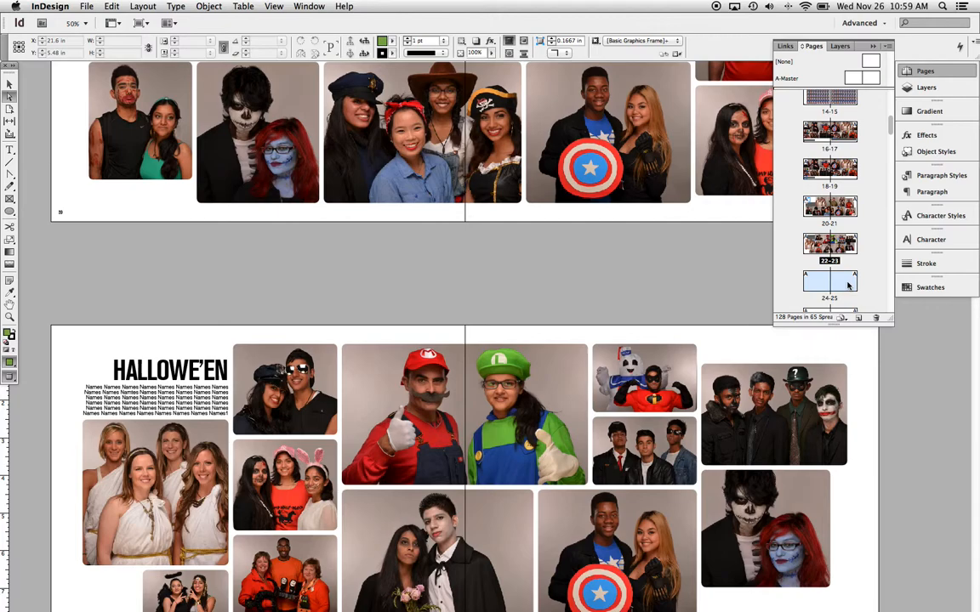
pyautogui.scroll(-3)
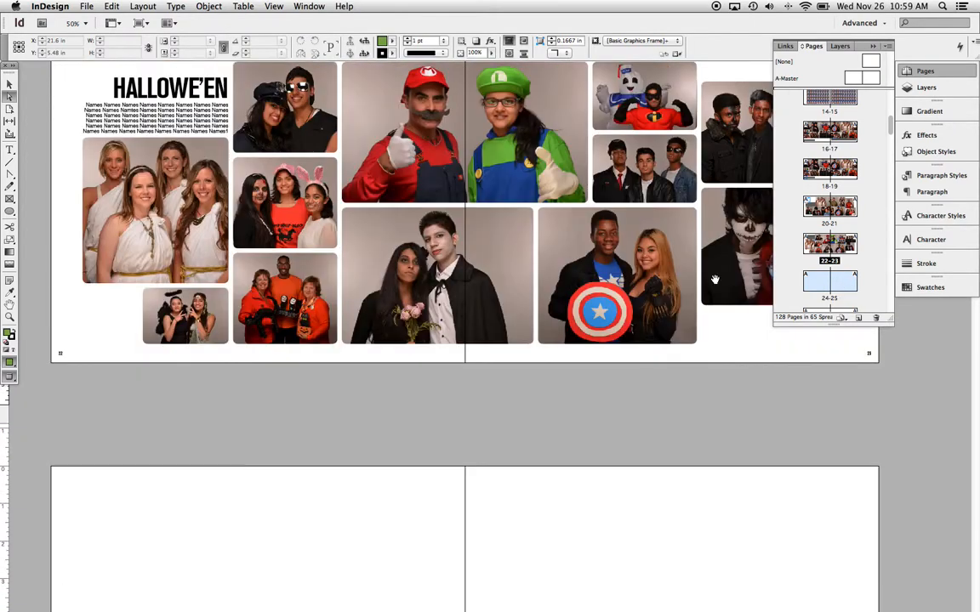
pyautogui.scroll(-3)
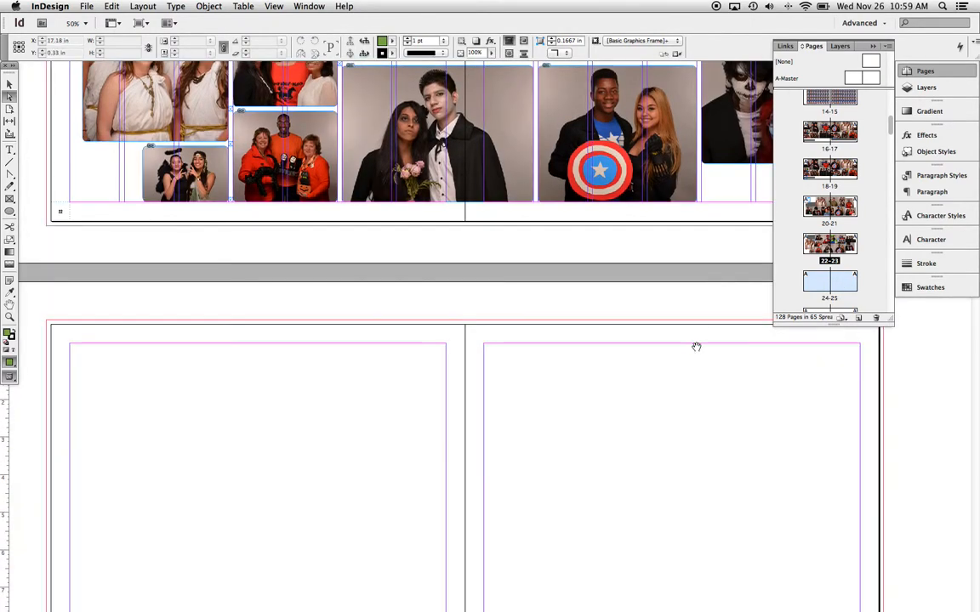
pyautogui.scroll(-3)
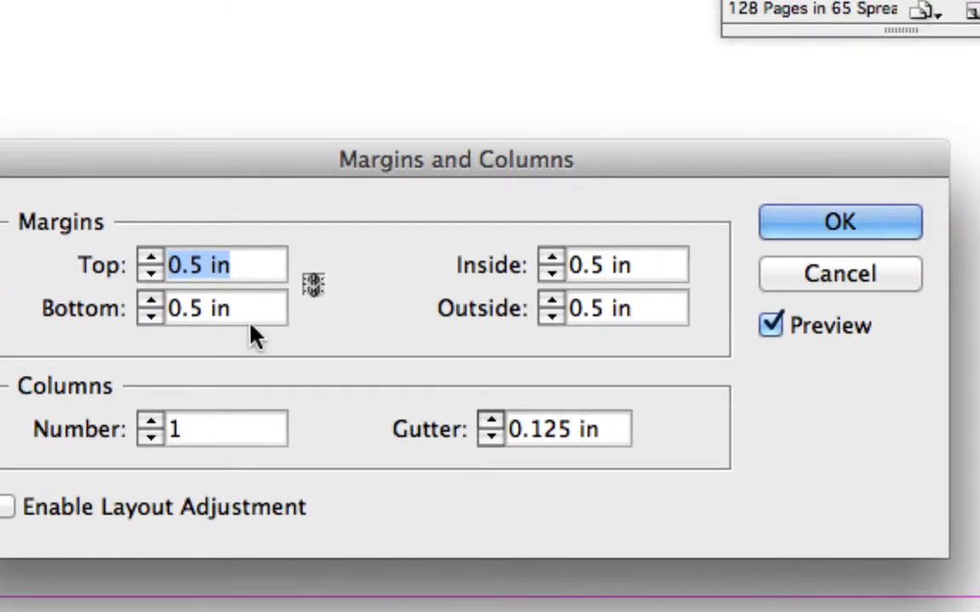
pyautogui.moveTo(151, 418)
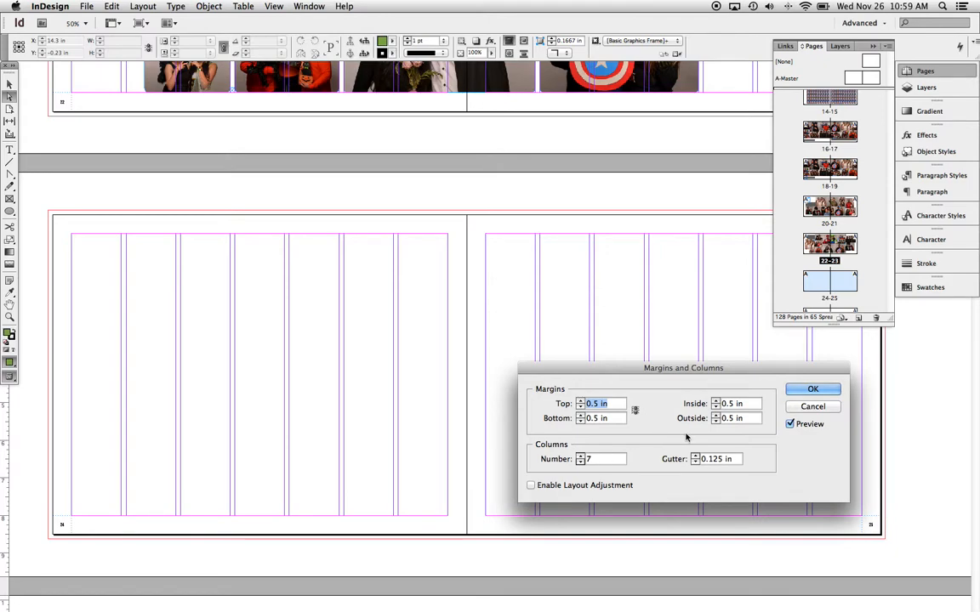
# Step: Apply seven columns per page with 0.5-in margins and 0.125-in gutters
pyautogui.click(813, 387)
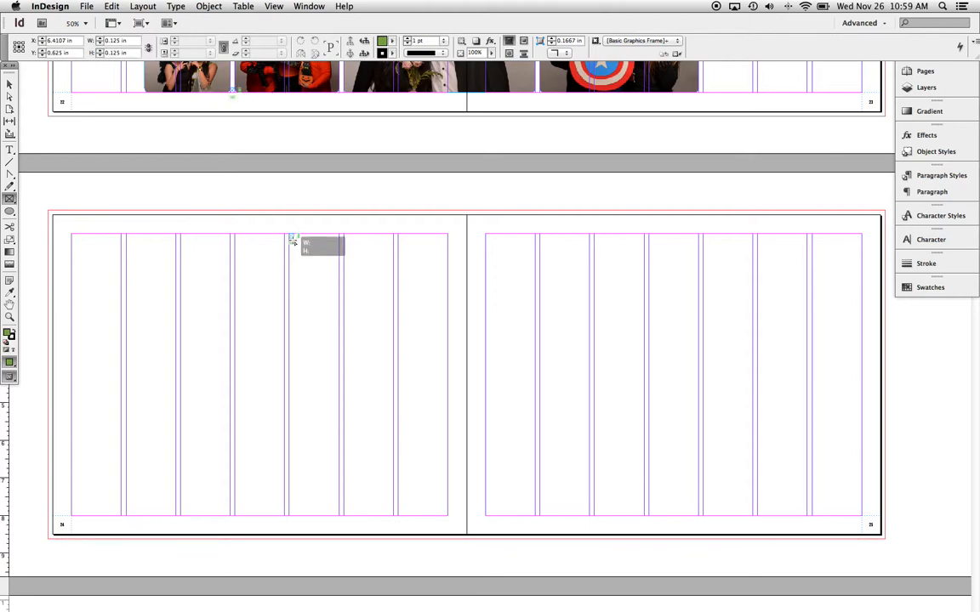
# Step: Draw a wide placeholder frame from the top margin across the spine, snapped to column guides
pyautogui.moveTo(292, 238); pyautogui.dragTo(530, 389)
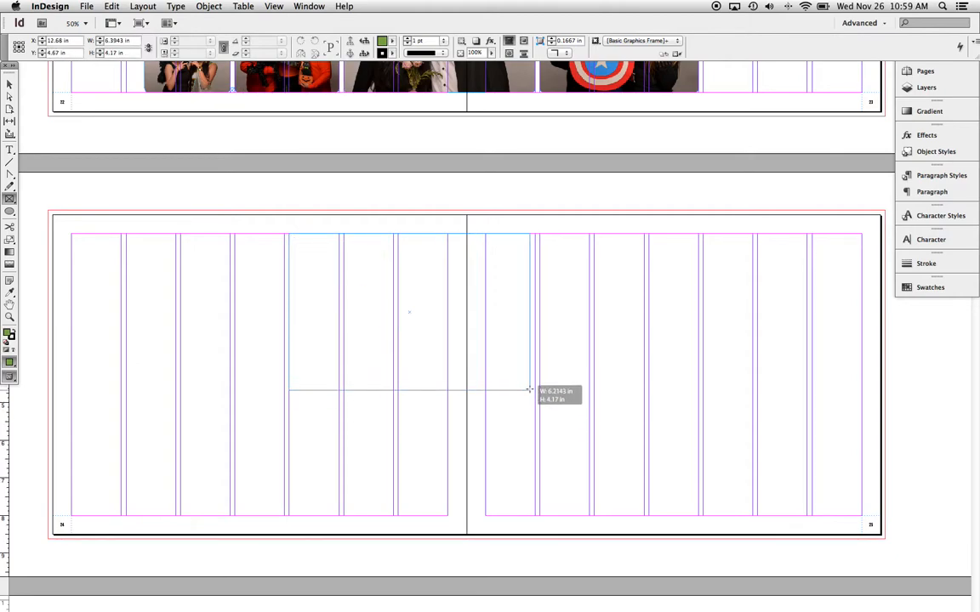
pyautogui.moveTo(531, 389); pyautogui.dragTo(534, 384)
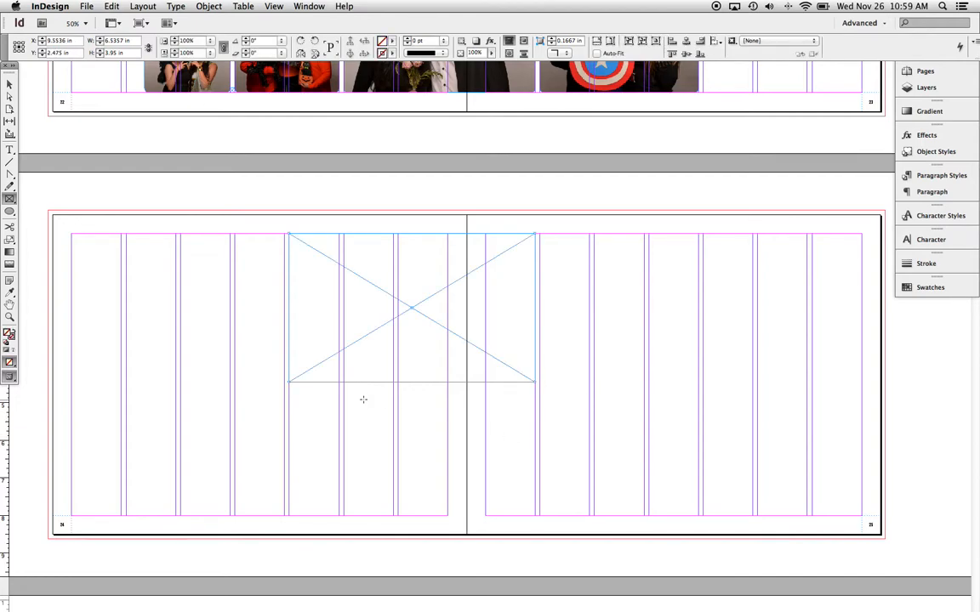
pyautogui.moveTo(347, 389)
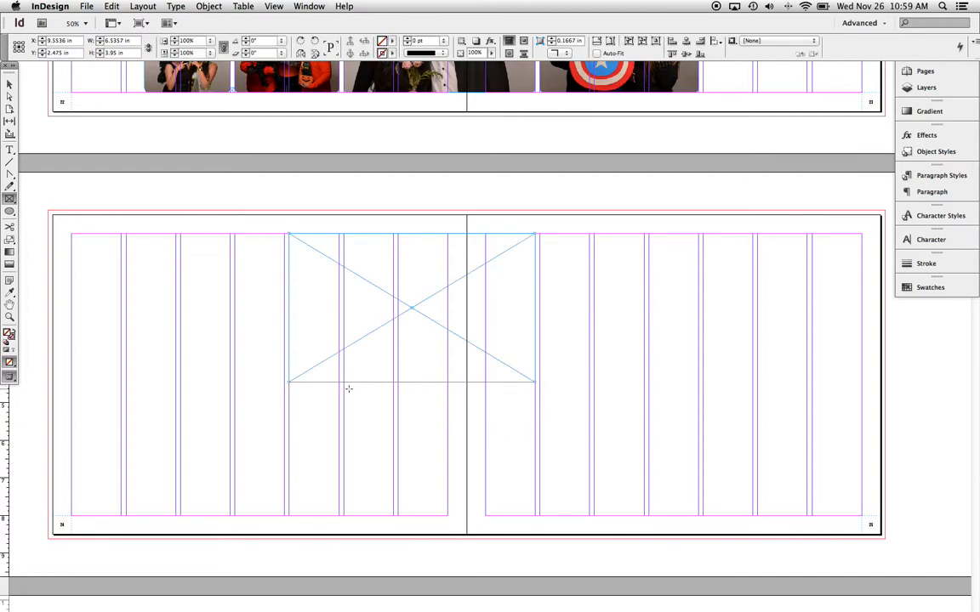
pyautogui.click(412, 306)
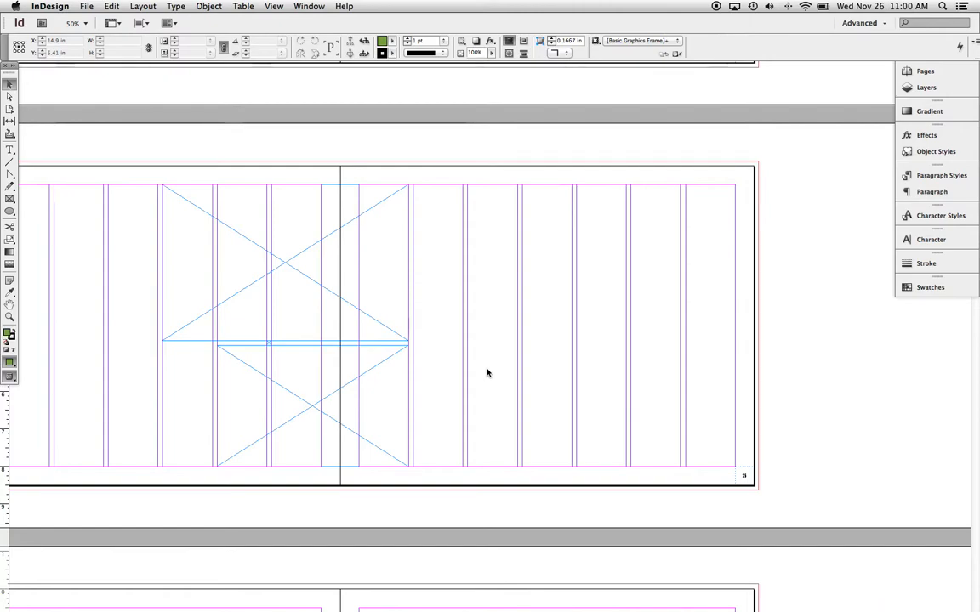
# Step: Draw a tall lower frame on the right page and snap its edges to the column guides
pyautogui.moveTo(418, 276); pyautogui.dragTo(551, 466)
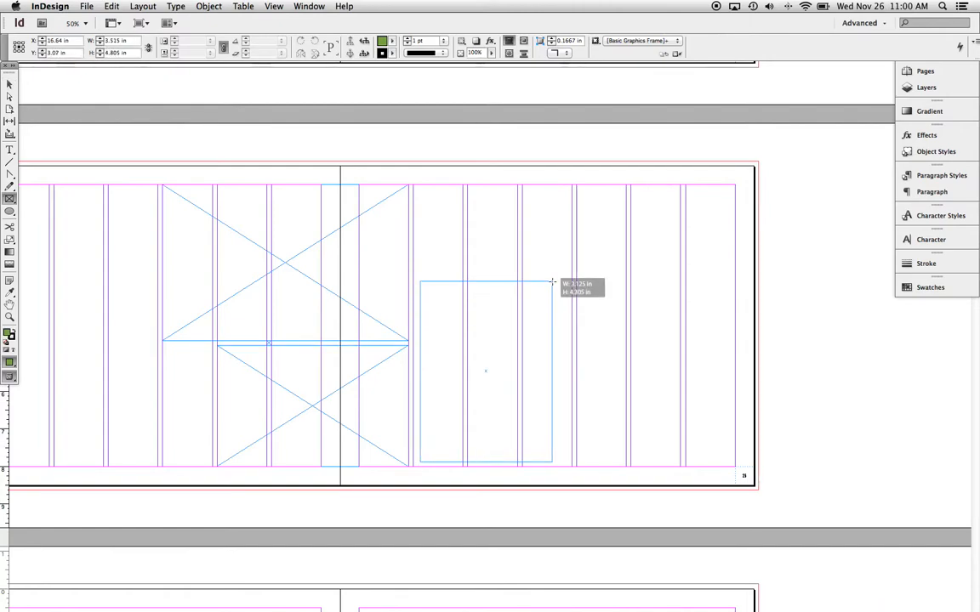
pyautogui.moveTo(552, 281); pyautogui.dragTo(570, 298)
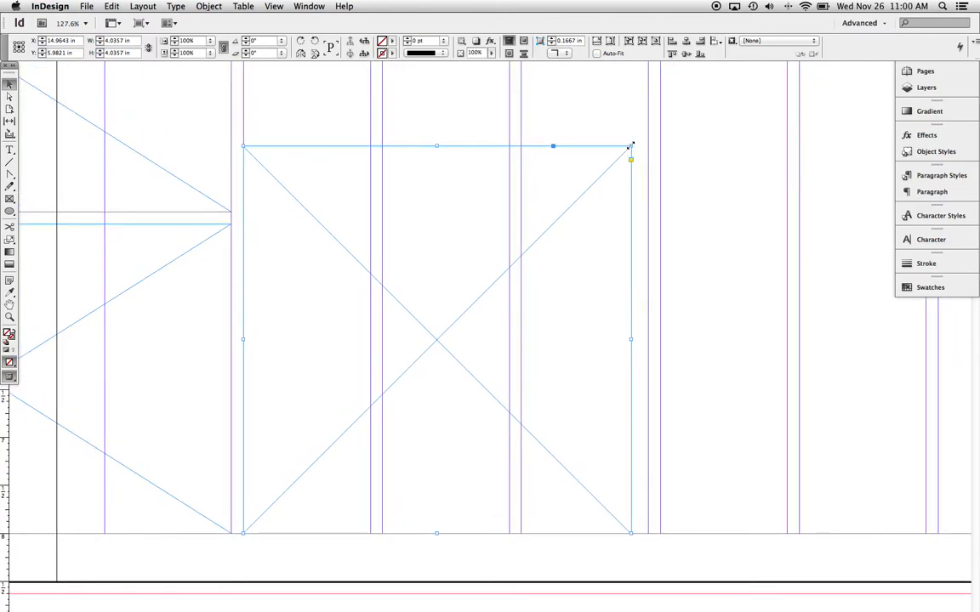
pyautogui.moveTo(629, 160); pyautogui.dragTo(648, 133)
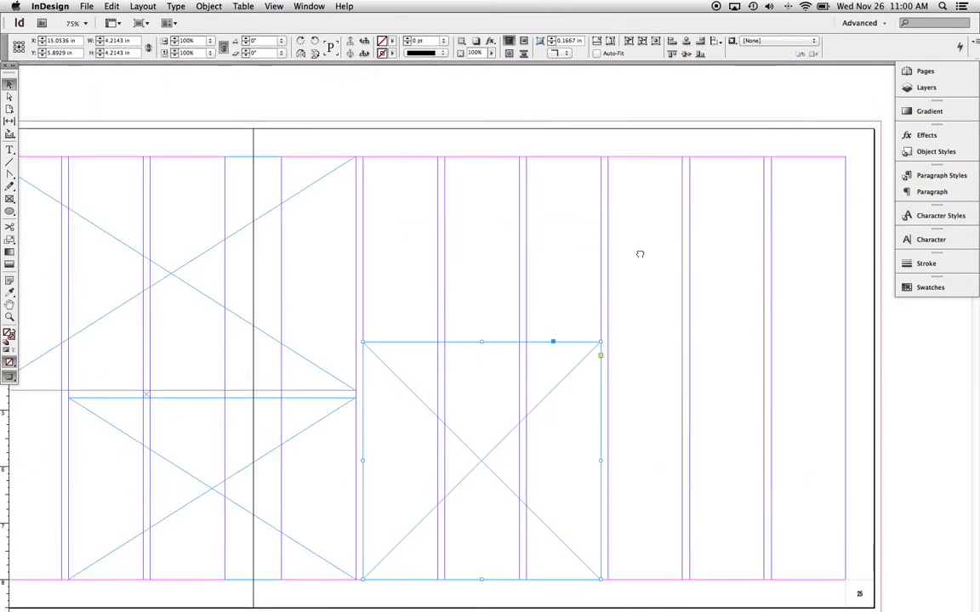
pyautogui.moveTo(641, 259)
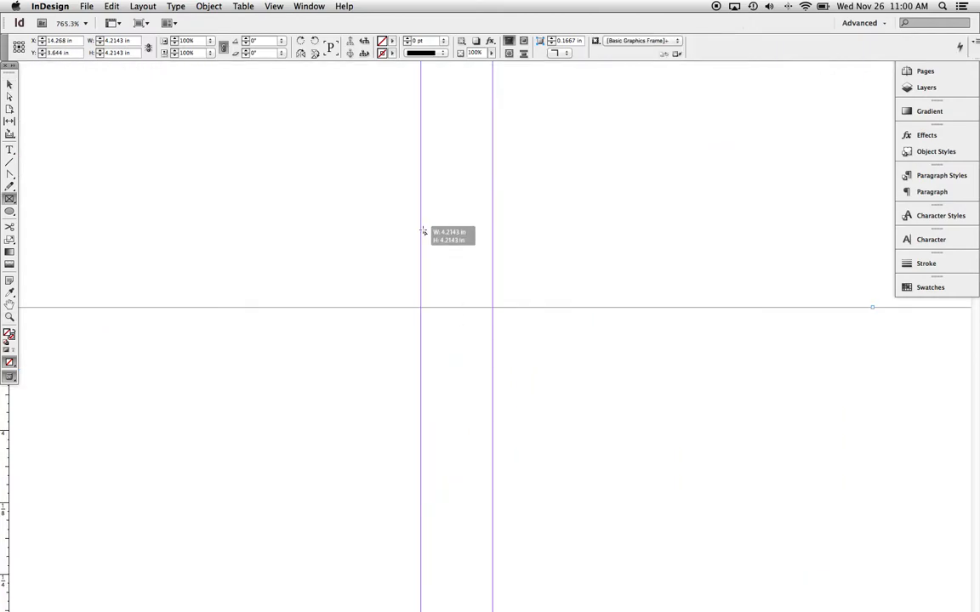
pyautogui.moveTo(421, 224); pyautogui.dragTo(493, 302)
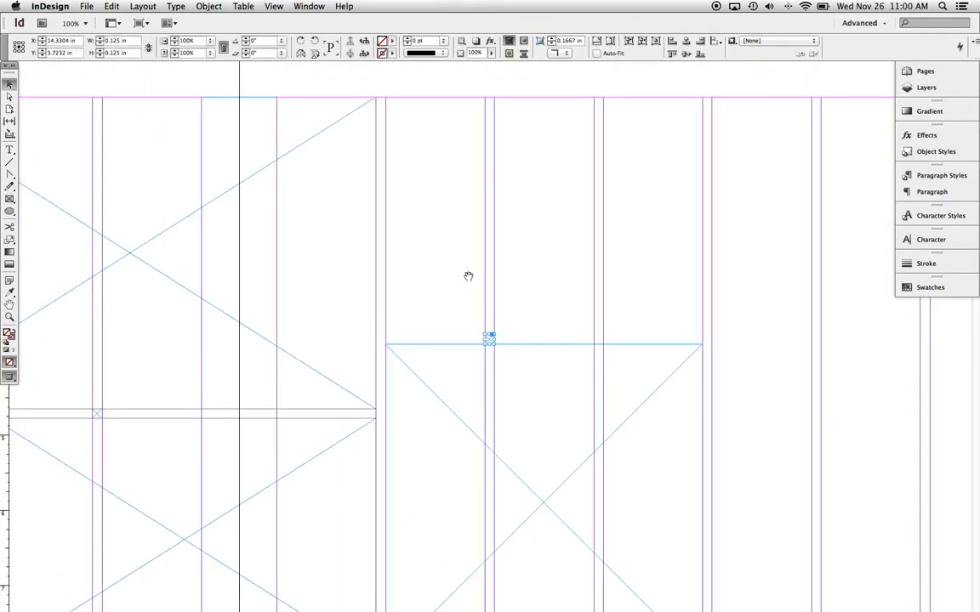
pyautogui.moveTo(379, 208); pyautogui.dragTo(444, 289)
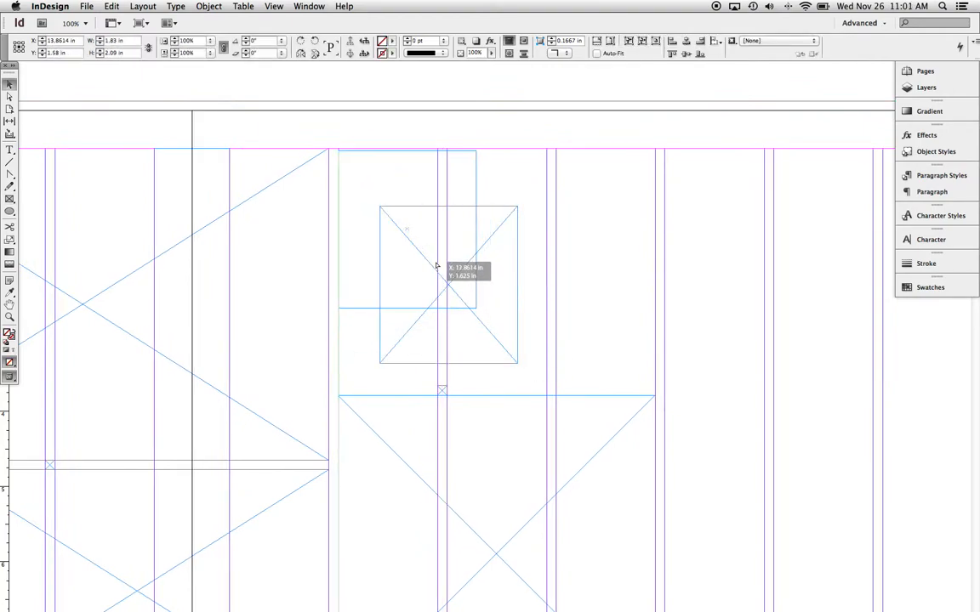
# Step: Add a small square frame above it, snapped to the margin and columns
pyautogui.moveTo(435, 264); pyautogui.dragTo(449, 247)
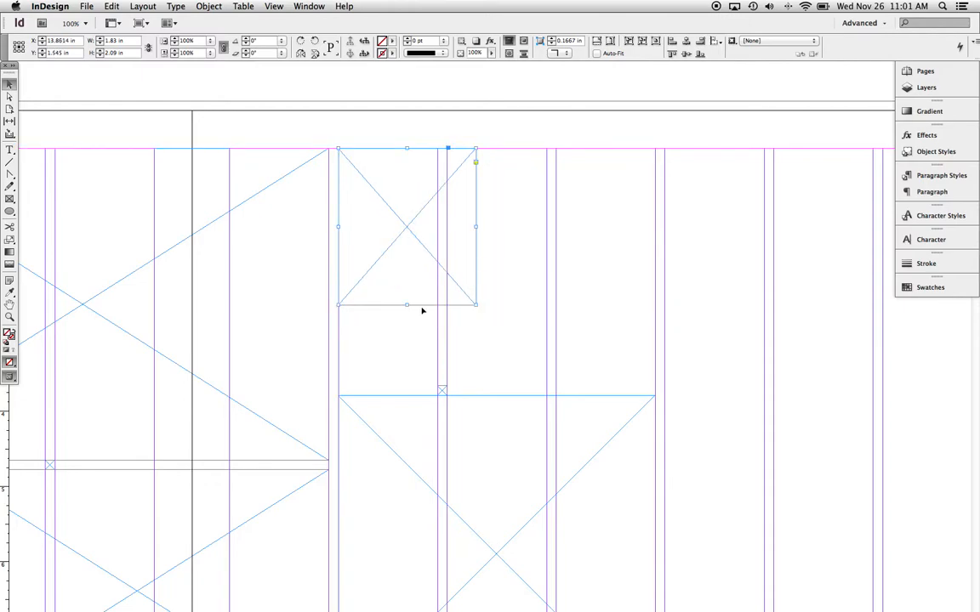
pyautogui.moveTo(407, 303); pyautogui.dragTo(407, 384)
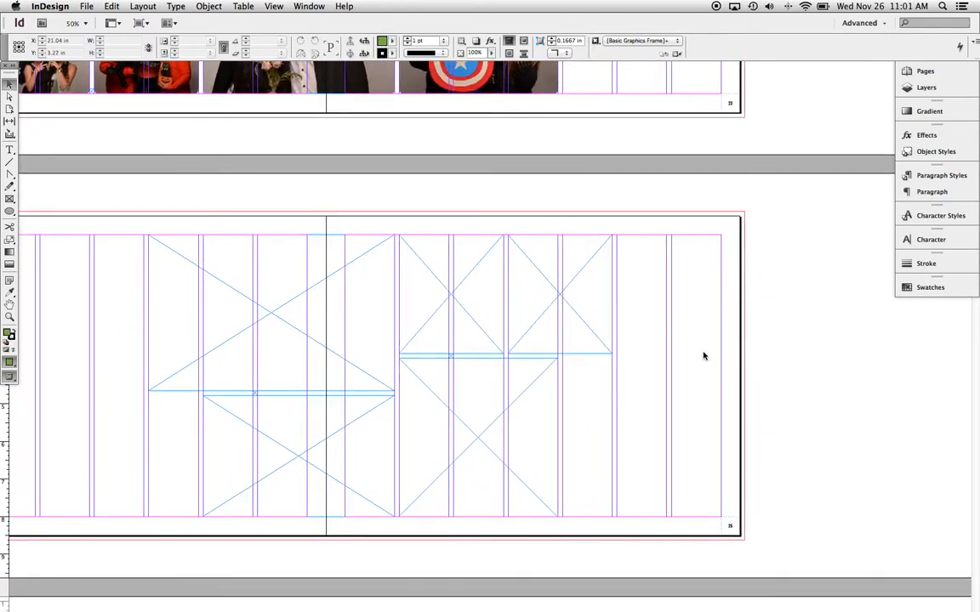
# Step: Fit another placeholder frame into the lower right columns of page 25
pyautogui.moveTo(530, 326); pyautogui.dragTo(711, 466)
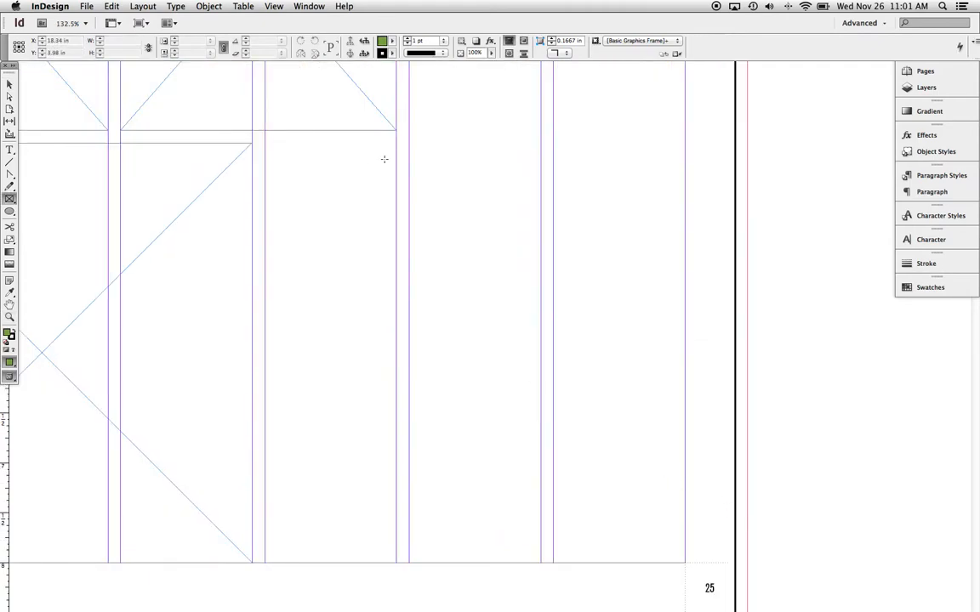
pyautogui.moveTo(400, 153); pyautogui.dragTo(412, 166)
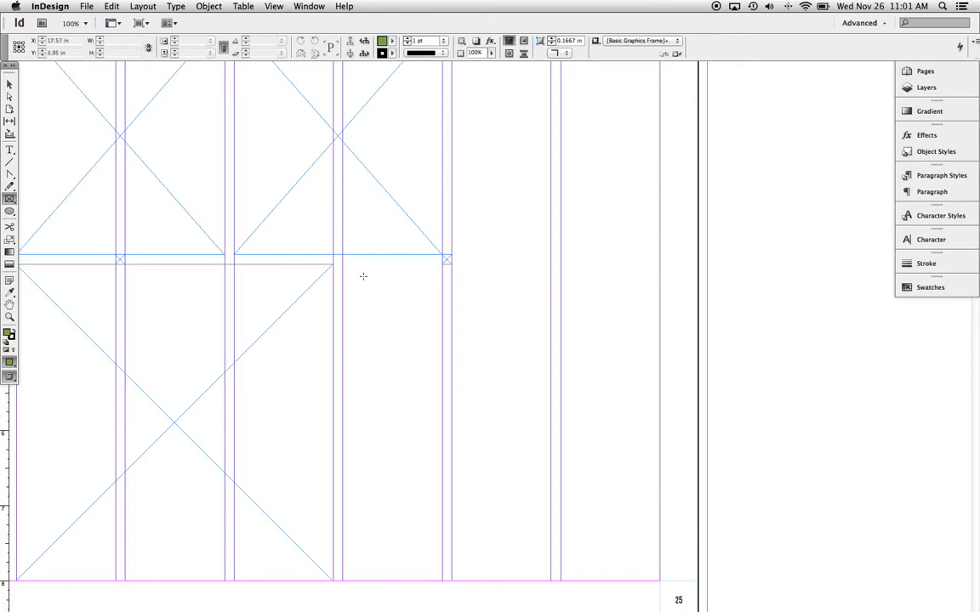
pyautogui.moveTo(361, 275); pyautogui.dragTo(630, 542)
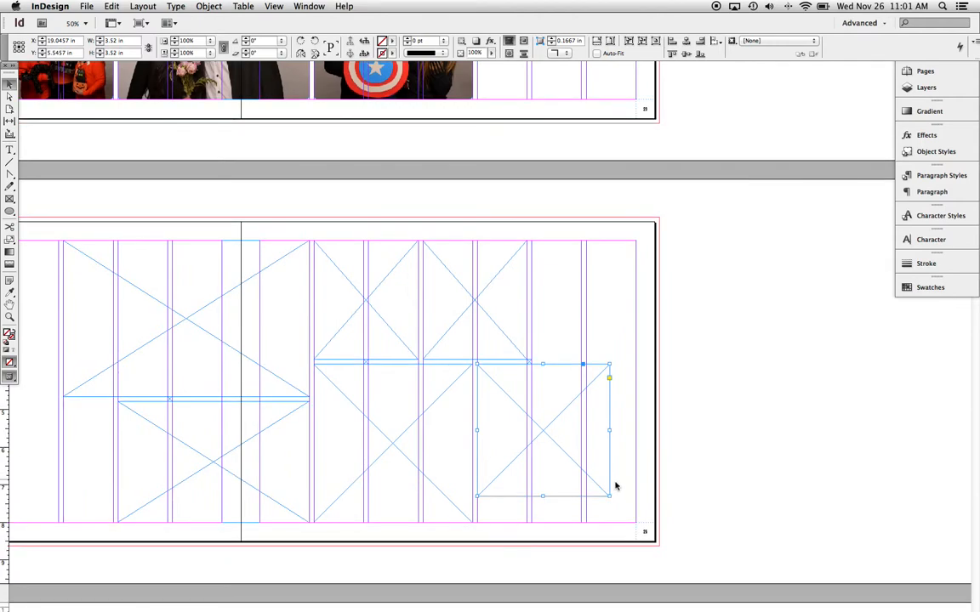
pyautogui.moveTo(609, 500)
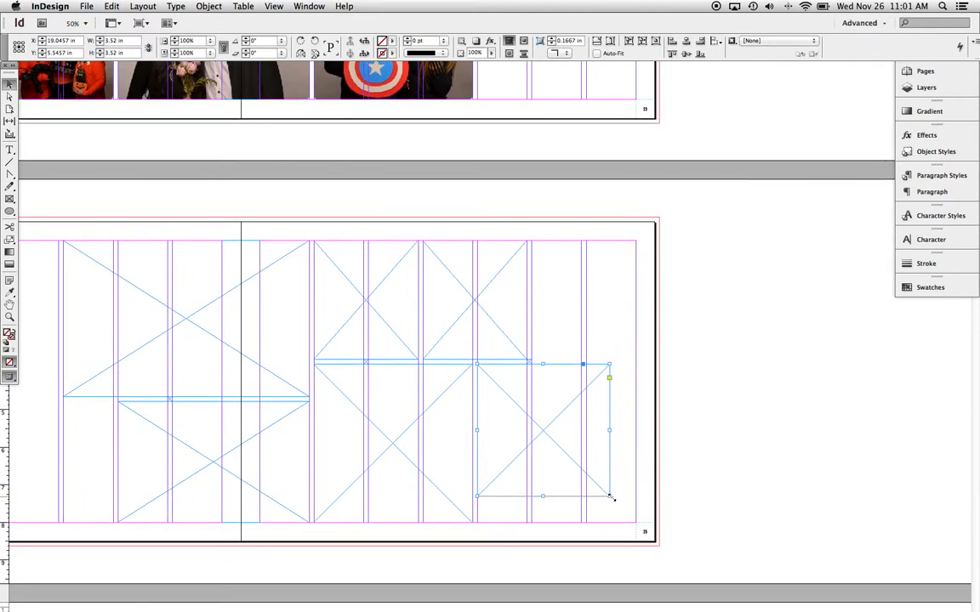
pyautogui.moveTo(609, 497); pyautogui.dragTo(600, 490)
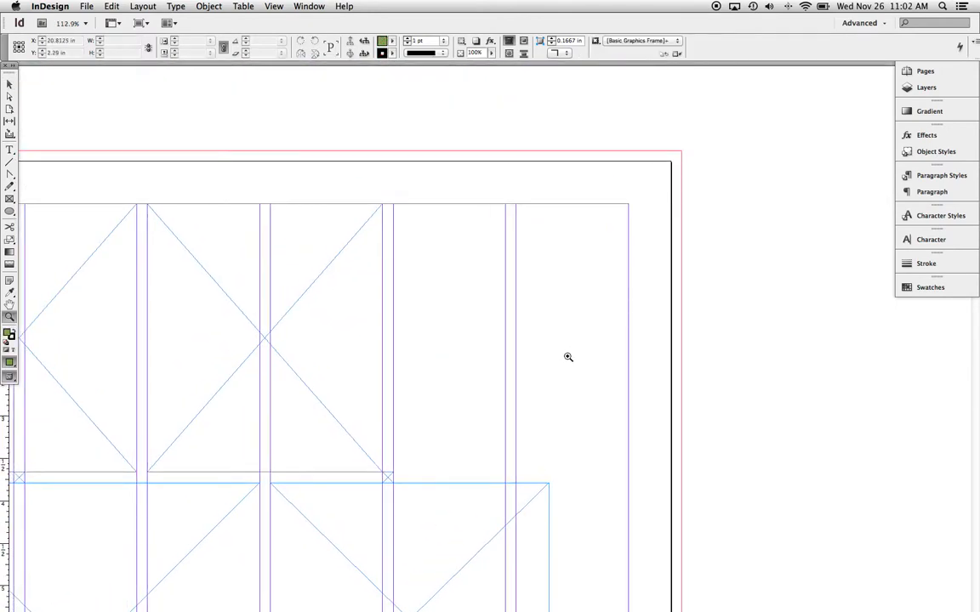
# Step: Add a small frame at the top right of page 25, stretched to the column guides
pyautogui.moveTo(409, 281); pyautogui.dragTo(538, 462)
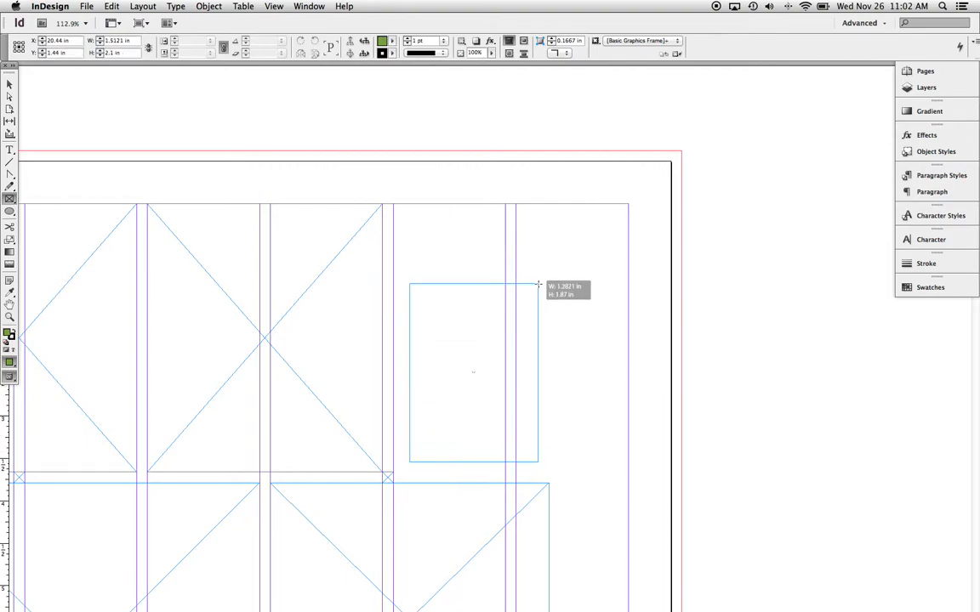
pyautogui.moveTo(537, 282); pyautogui.dragTo(585, 251)
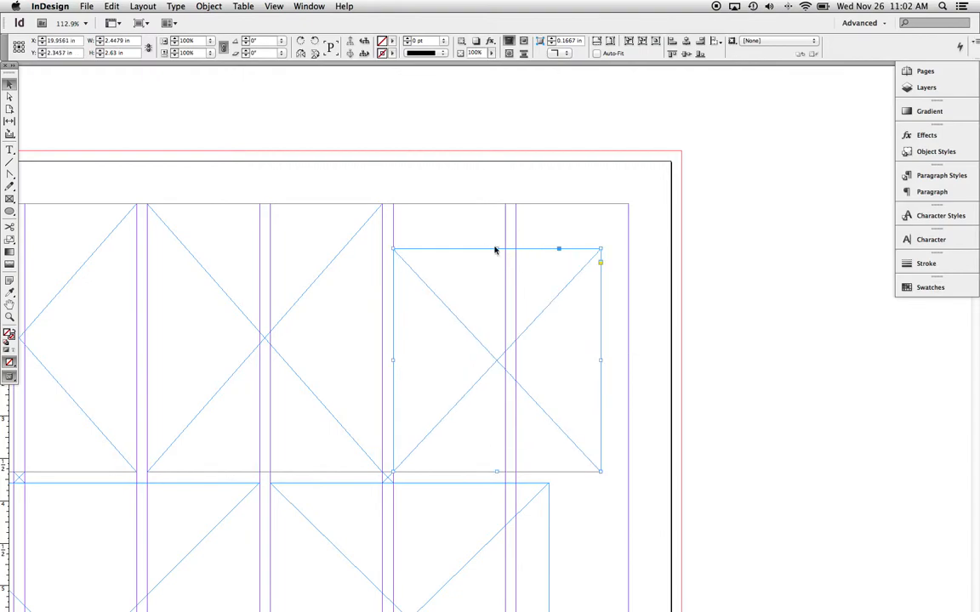
pyautogui.moveTo(497, 248); pyautogui.dragTo(497, 225)
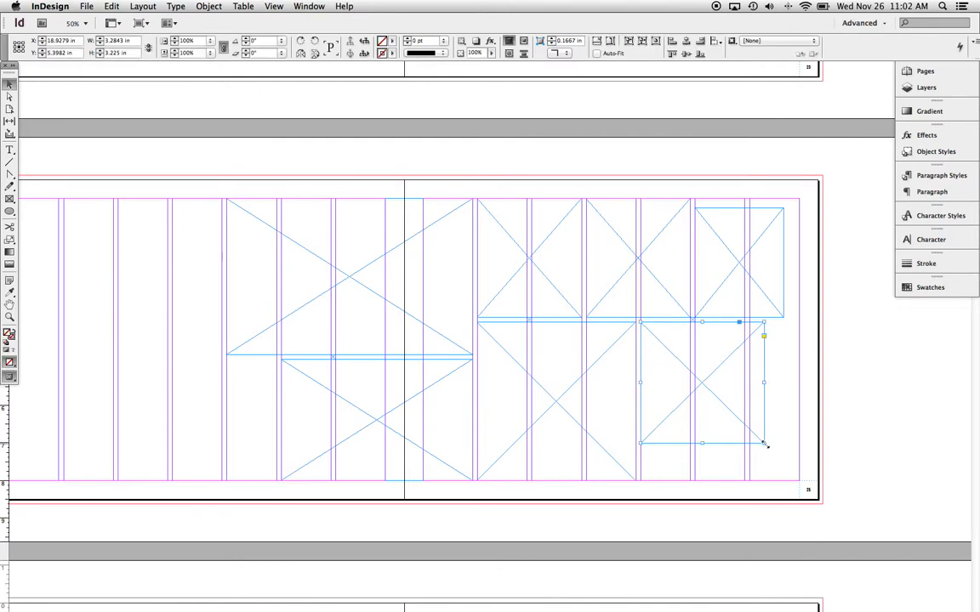
pyautogui.moveTo(764, 445); pyautogui.dragTo(789, 469)
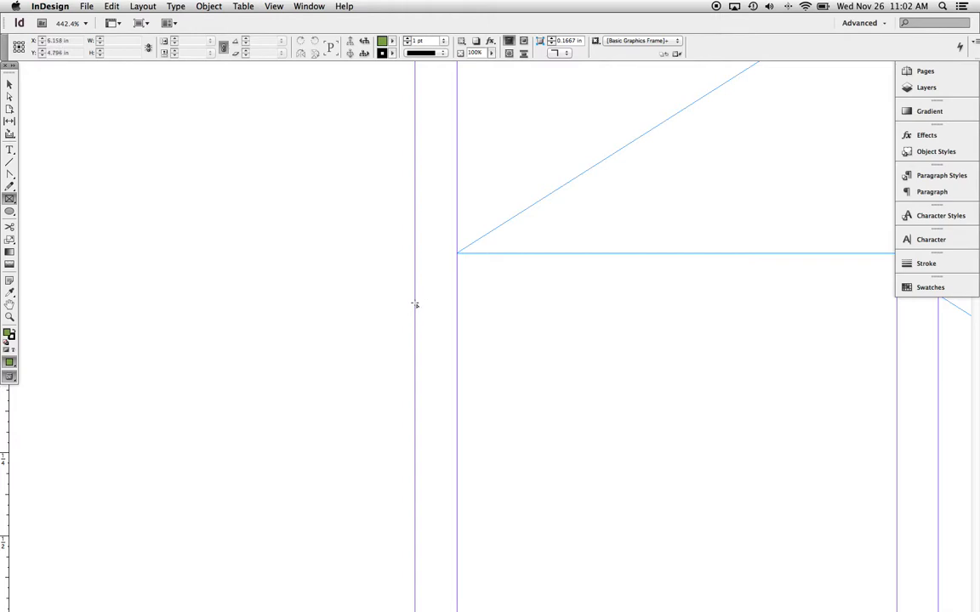
# Step: Draw a frame and fit it into the lower left of page 24 along the column guides
pyautogui.moveTo(415, 300); pyautogui.dragTo(459, 343)
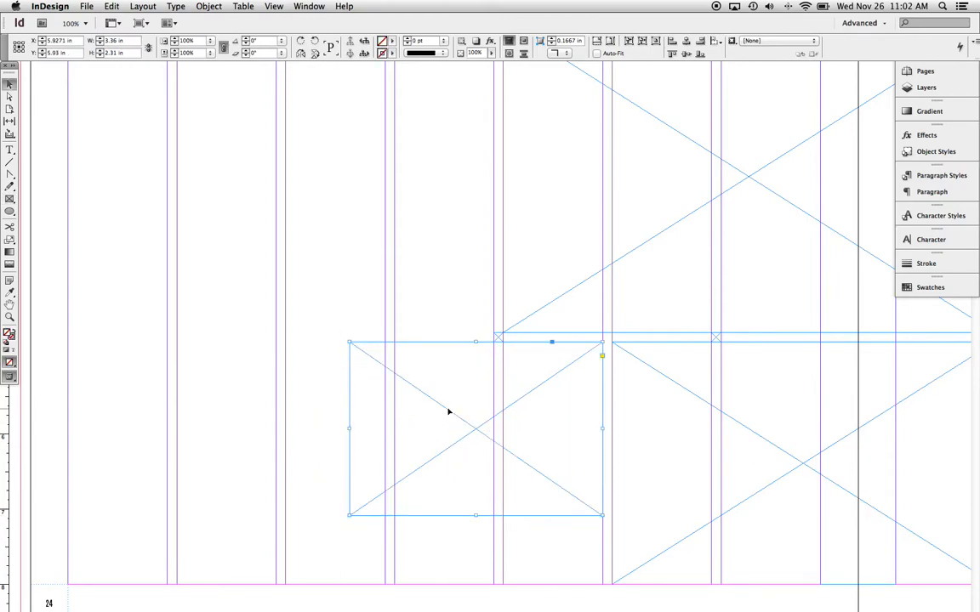
pyautogui.moveTo(349, 428); pyautogui.dragTo(286, 429)
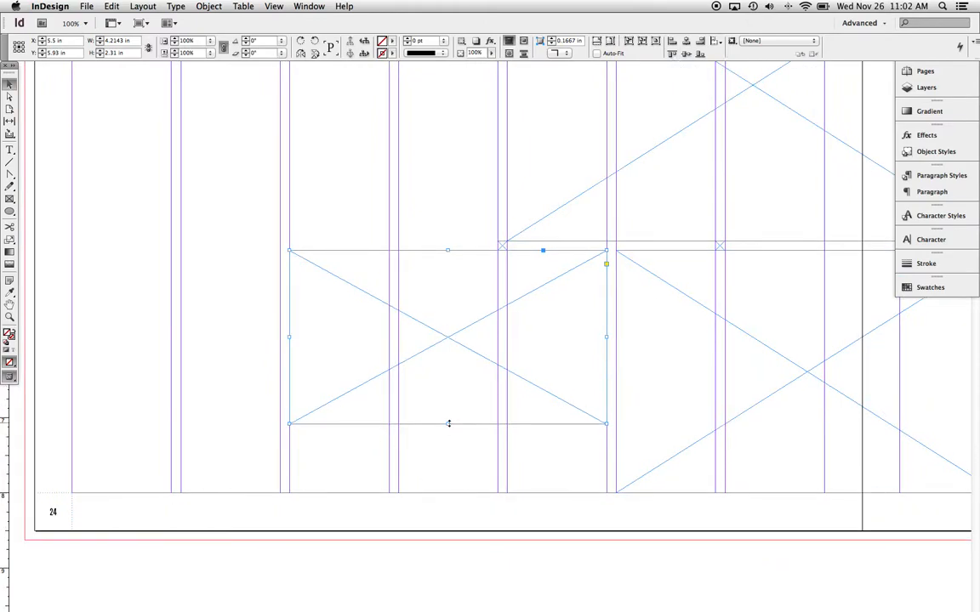
pyautogui.moveTo(449, 421); pyautogui.dragTo(449, 493)
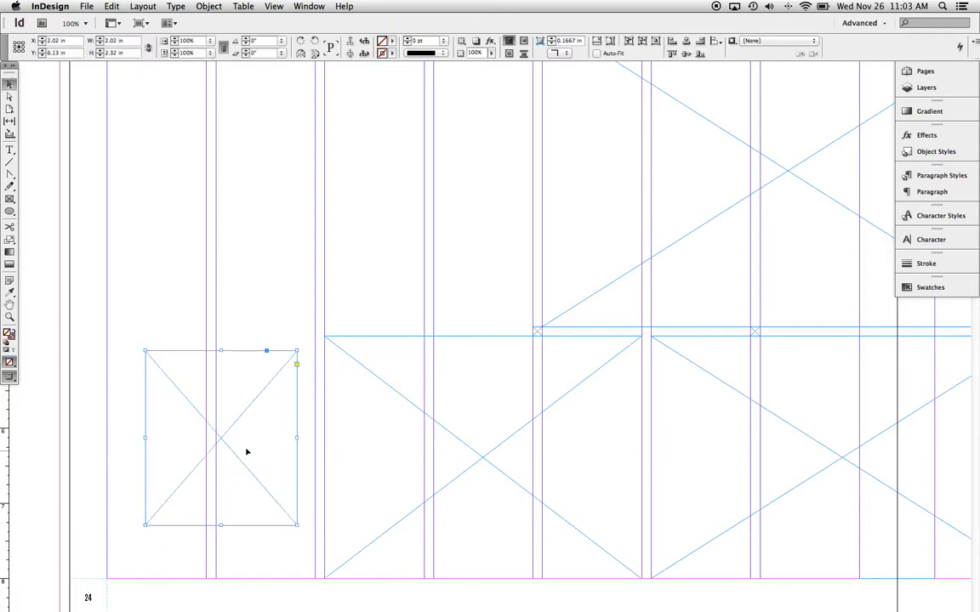
pyautogui.moveTo(247, 439); pyautogui.dragTo(178, 425)
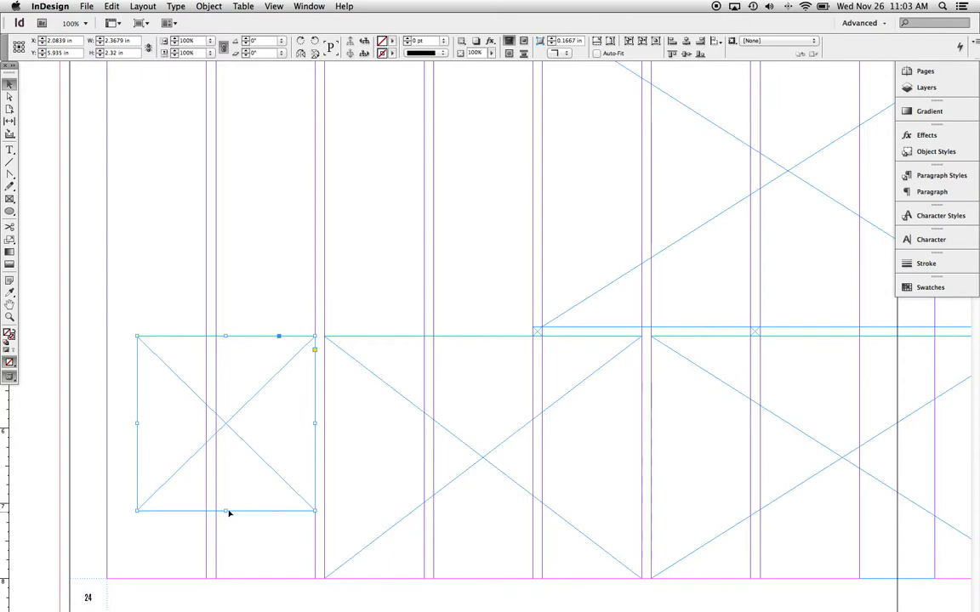
pyautogui.moveTo(228, 514); pyautogui.dragTo(241, 557)
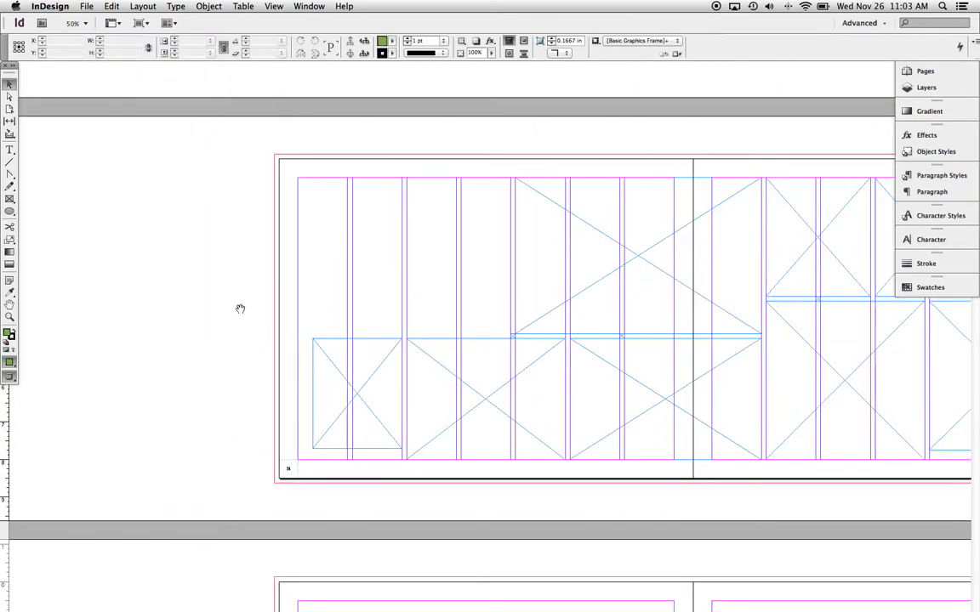
# Step: Draw a new placeholder frame on the left of page 24 above the existing one
pyautogui.scroll(-3)
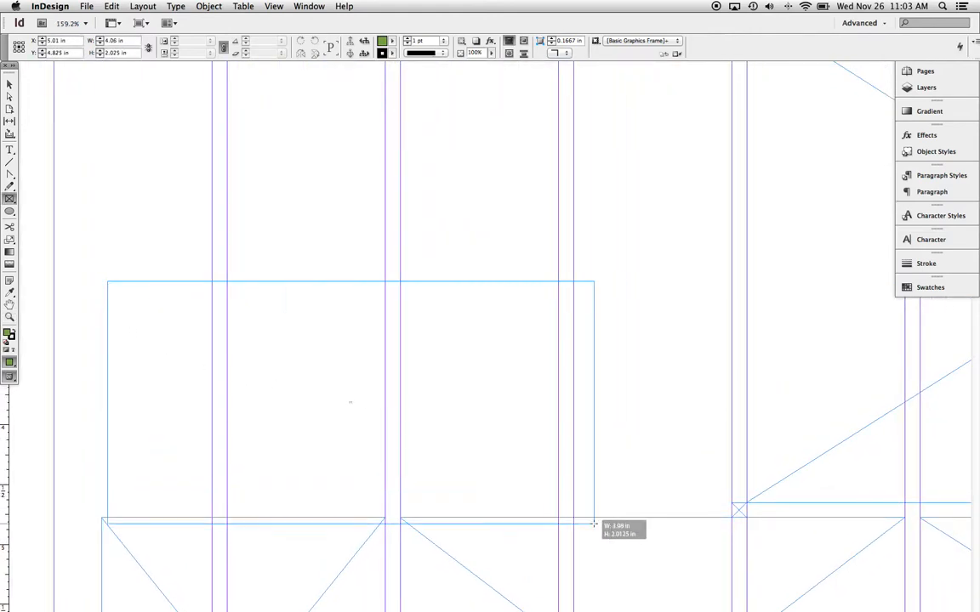
pyautogui.moveTo(596, 524); pyautogui.dragTo(727, 504)
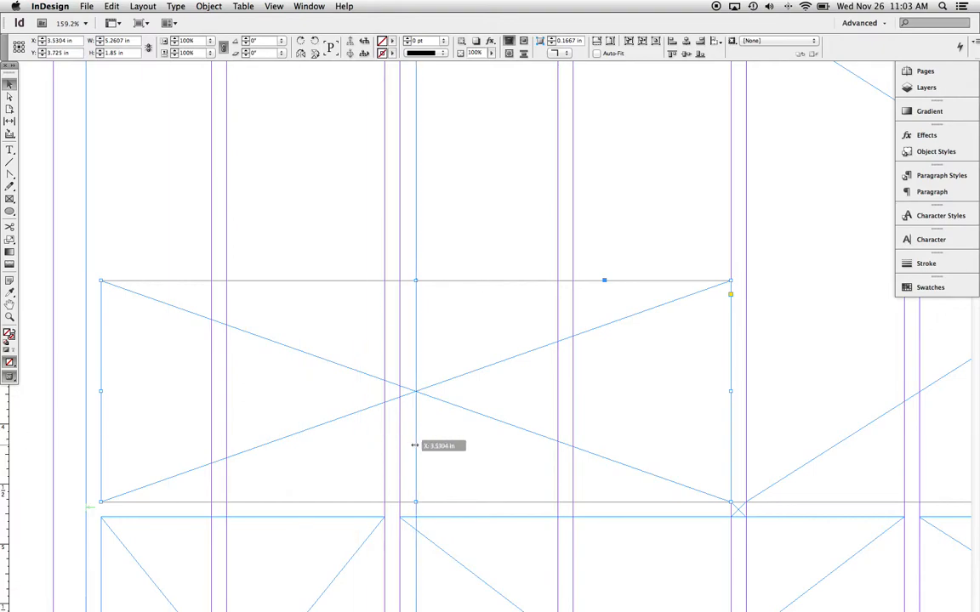
pyautogui.moveTo(449, 408)
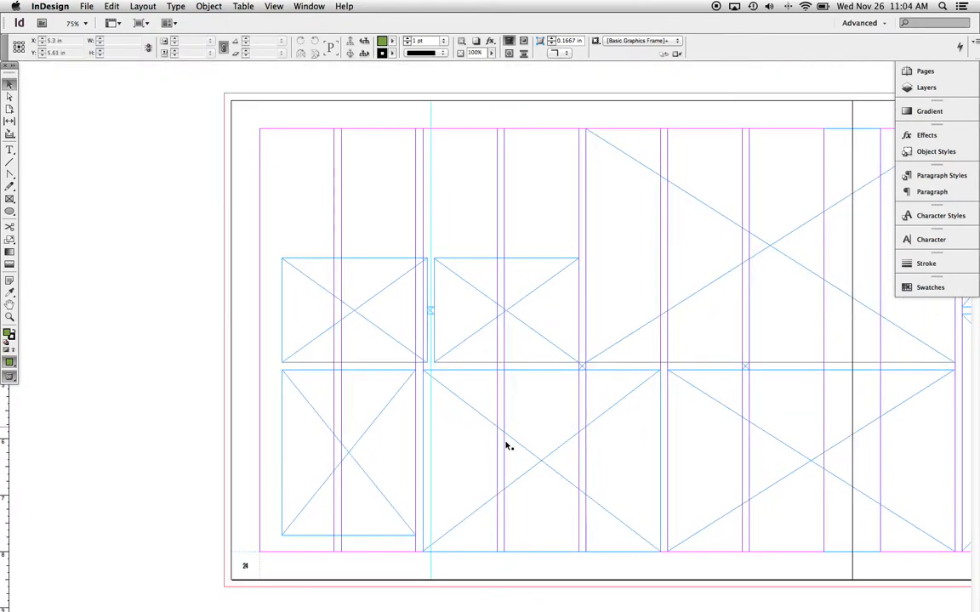
# Step: Create a 0.125 × 0.125-in square frame by exact dimensions in the gap between frames
pyautogui.click(343, 455)
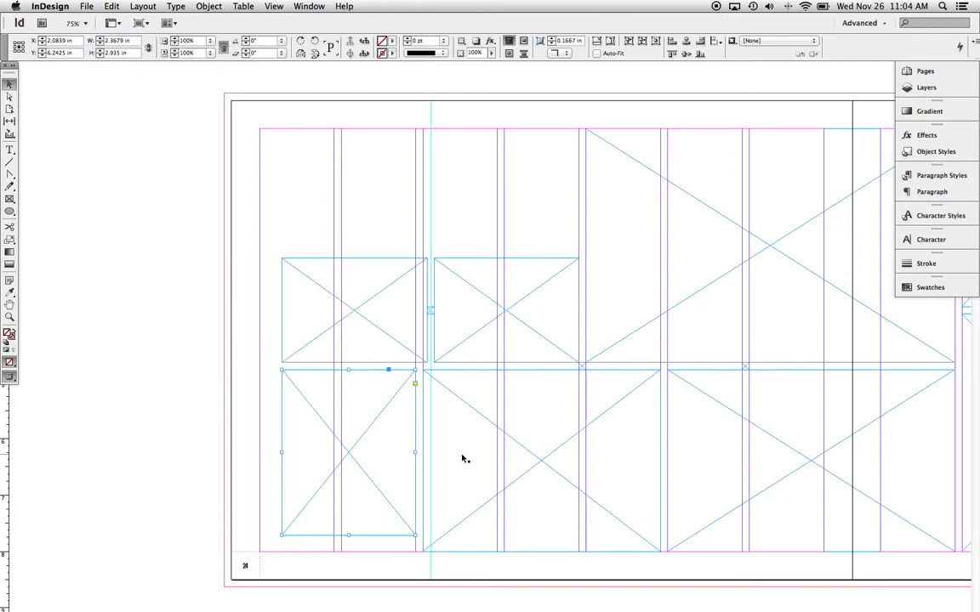
pyautogui.moveTo(385, 459)
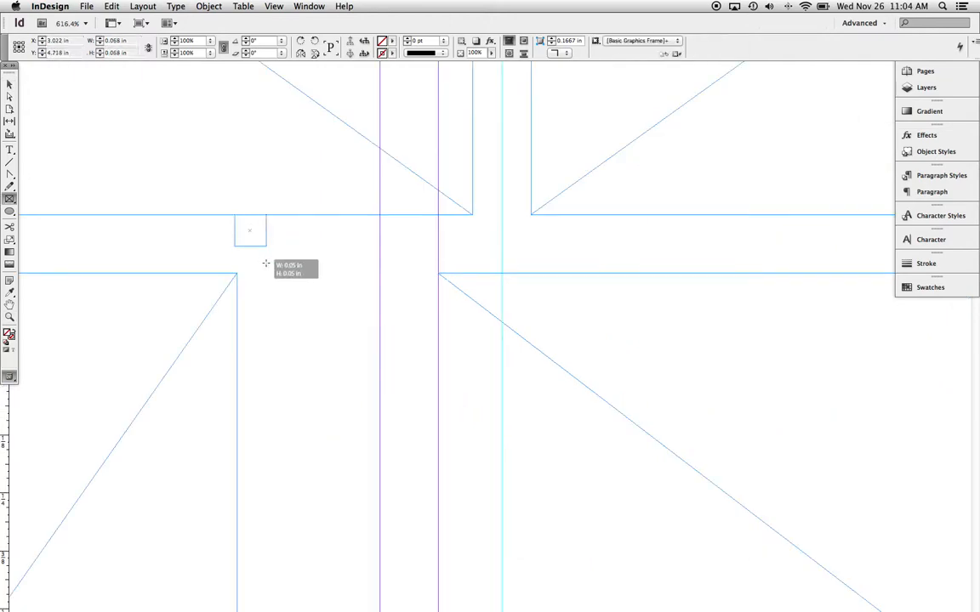
pyautogui.moveTo(234, 214); pyautogui.dragTo(293, 273)
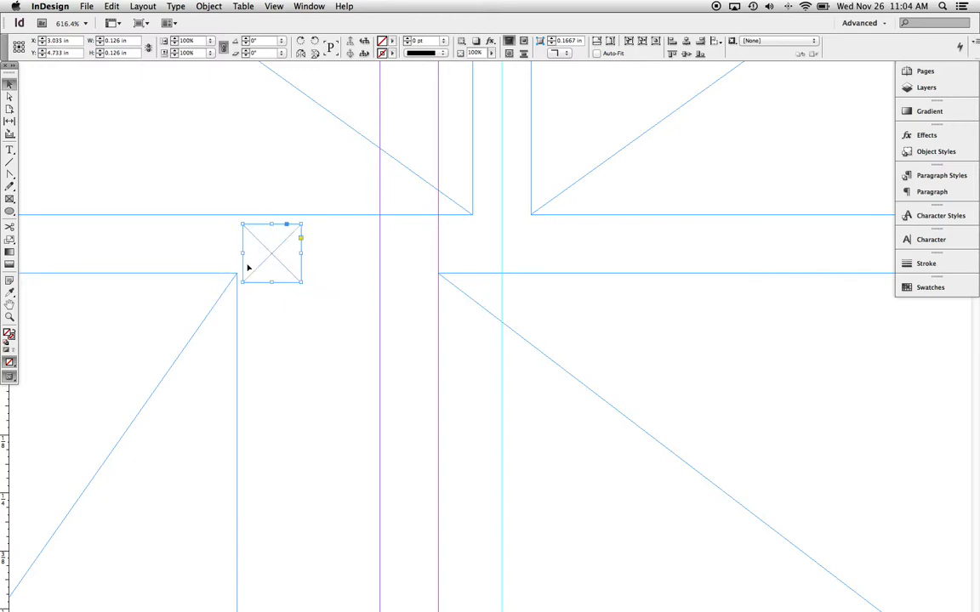
pyautogui.click(270, 269)
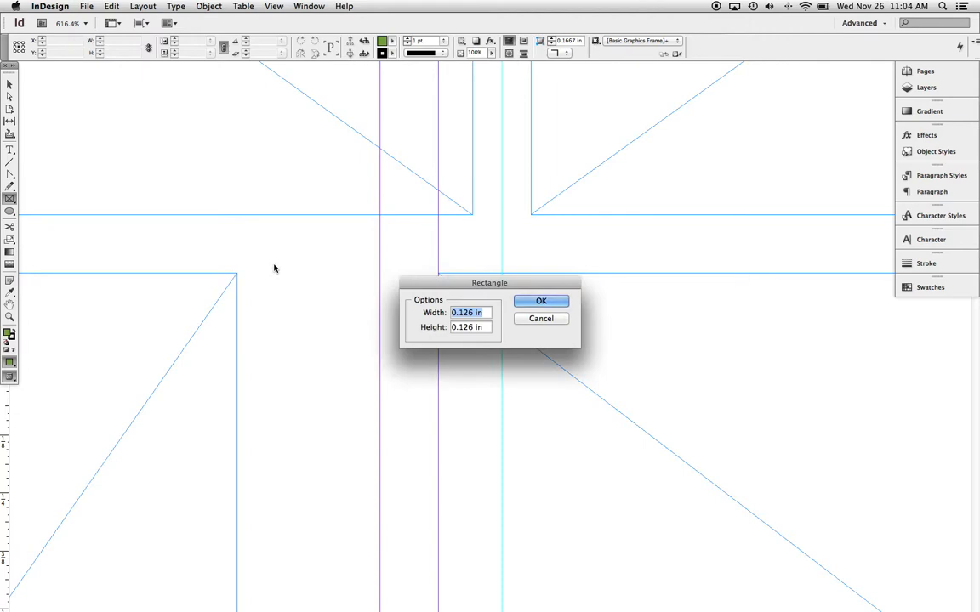
pyautogui.write('0.')
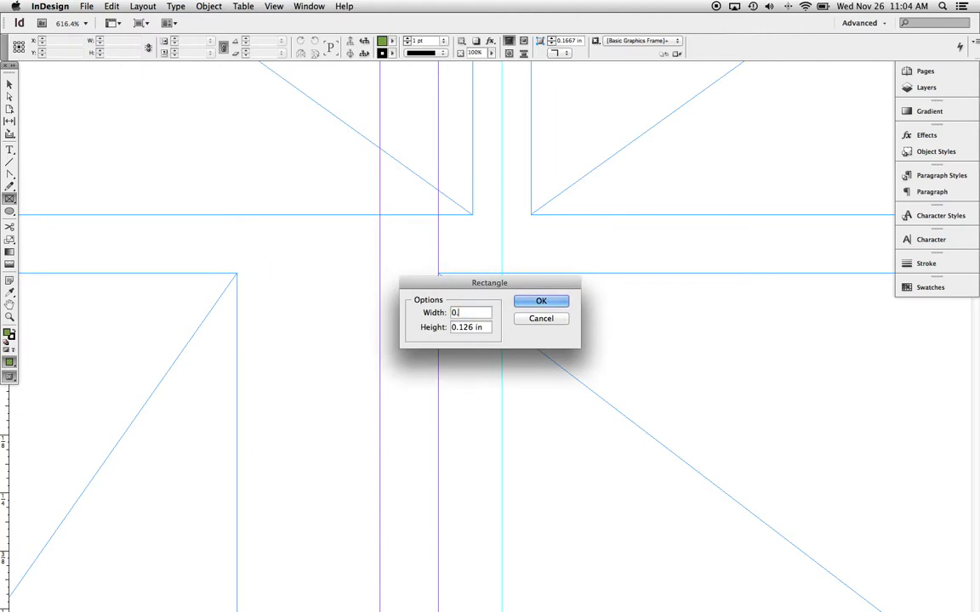
pyautogui.press('Tab')
pyautogui.write('0.125')
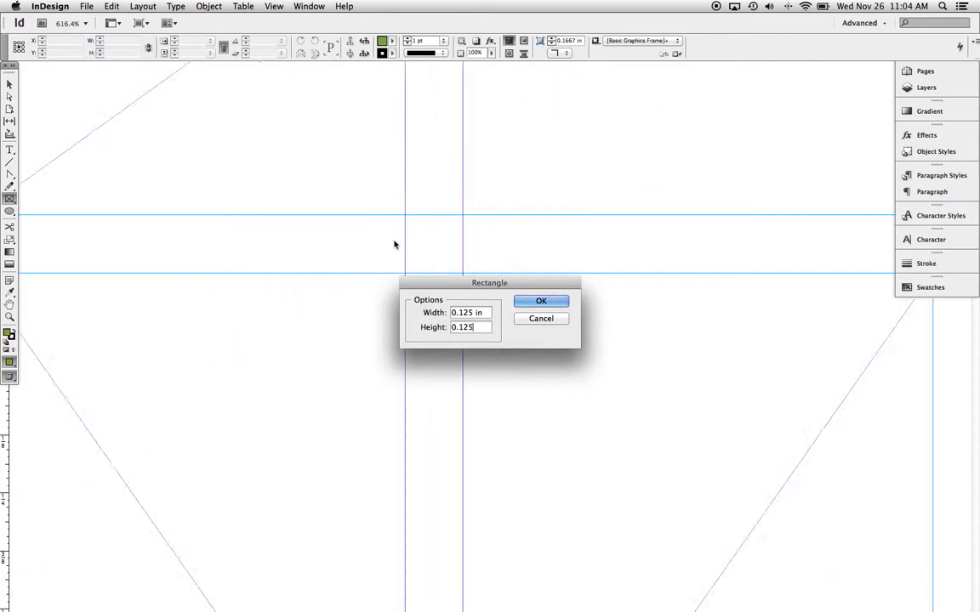
pyautogui.click(541, 301)
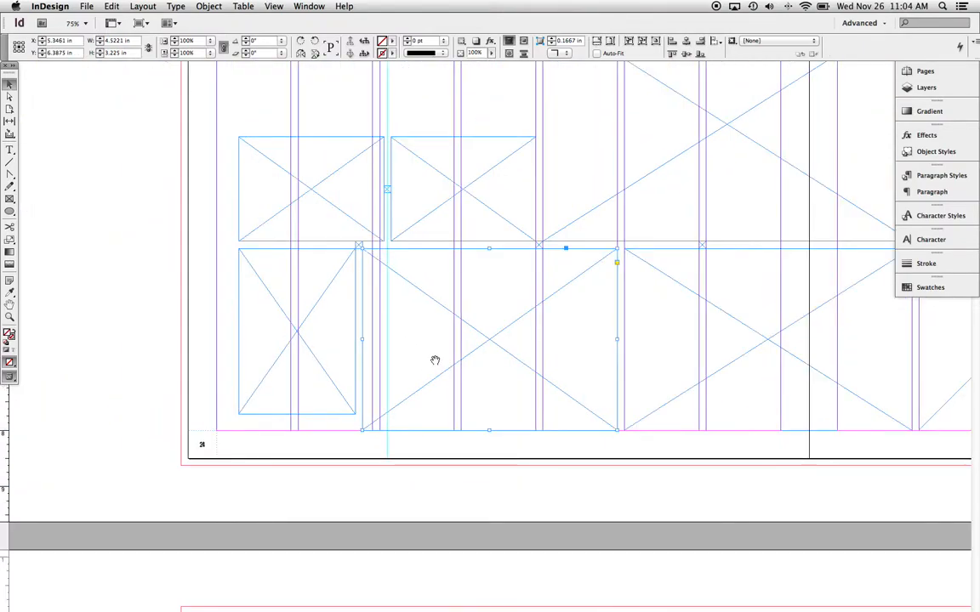
# Step: Select the HALLOWE'EN title and names text frames on the finished spread
pyautogui.scroll(-3)
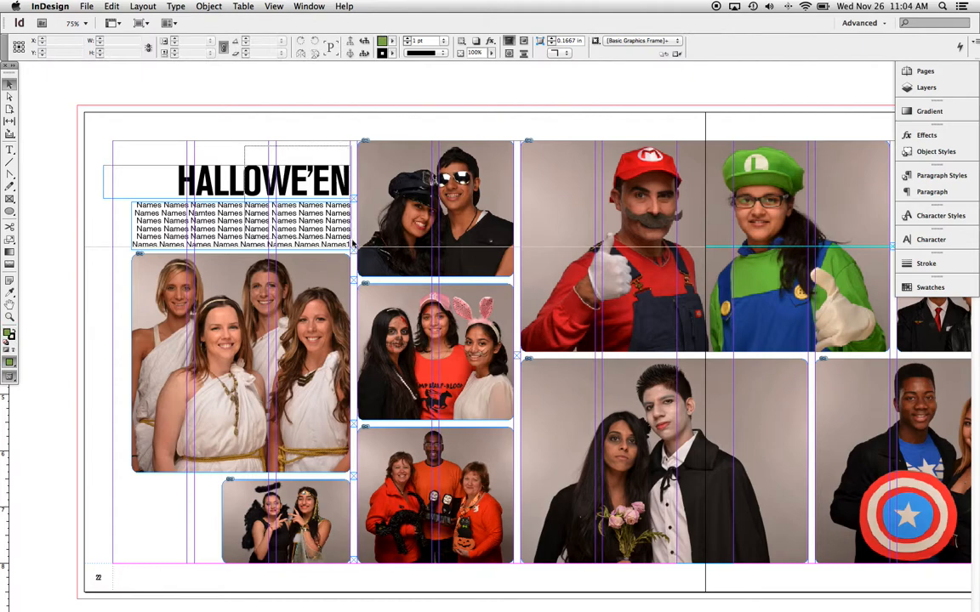
pyautogui.click(239, 225)
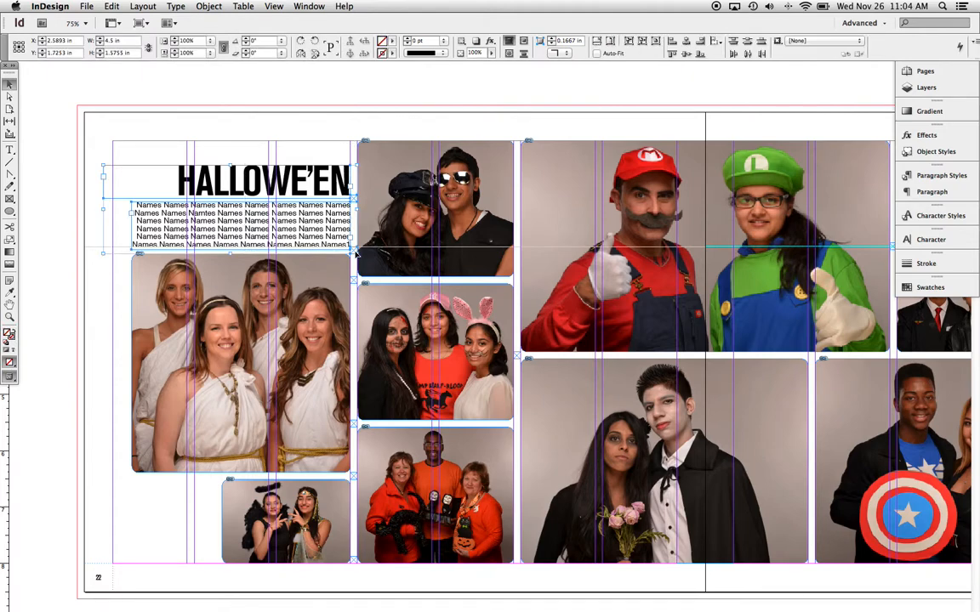
pyautogui.click(915, 72)
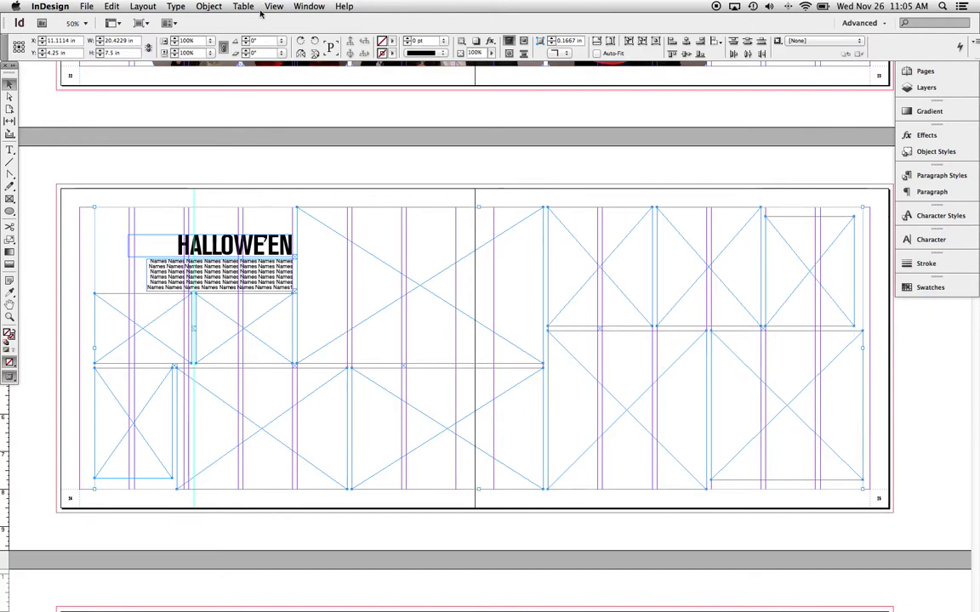
# Step: Apply Rounded corners of 0.125 in to the placeholder frames via Corner Options
pyautogui.click(191, 7)
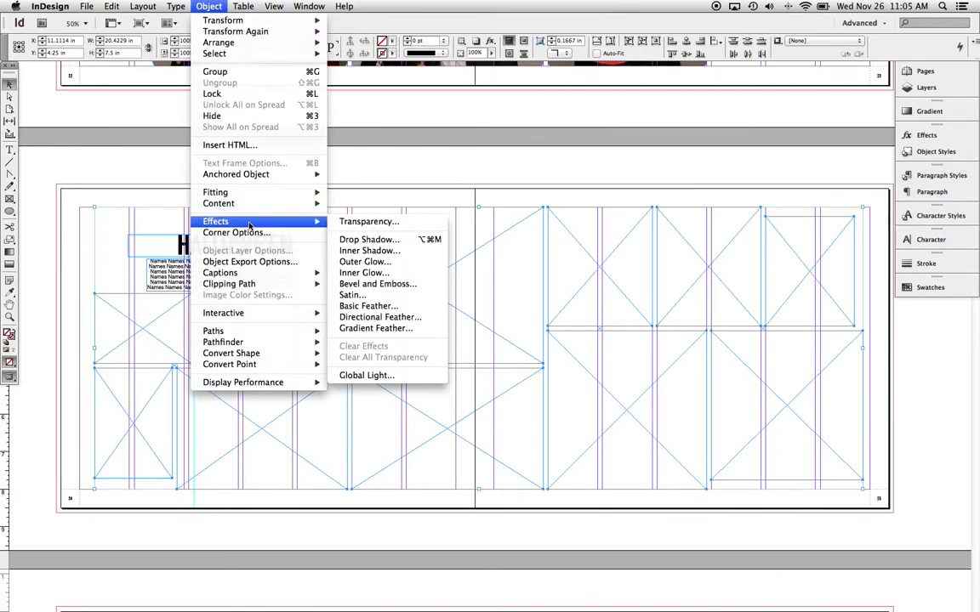
pyautogui.click(237, 232)
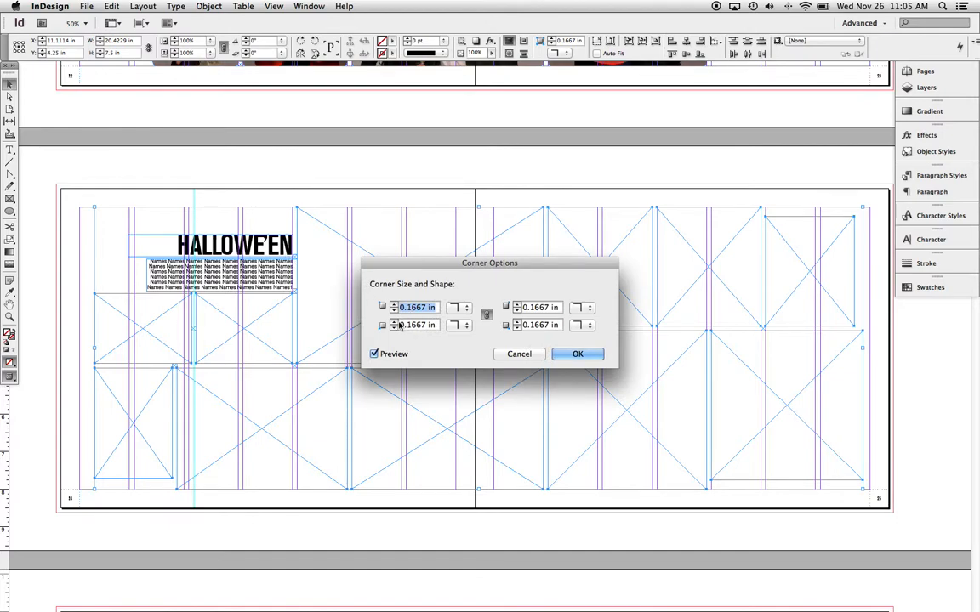
pyautogui.click(459, 306)
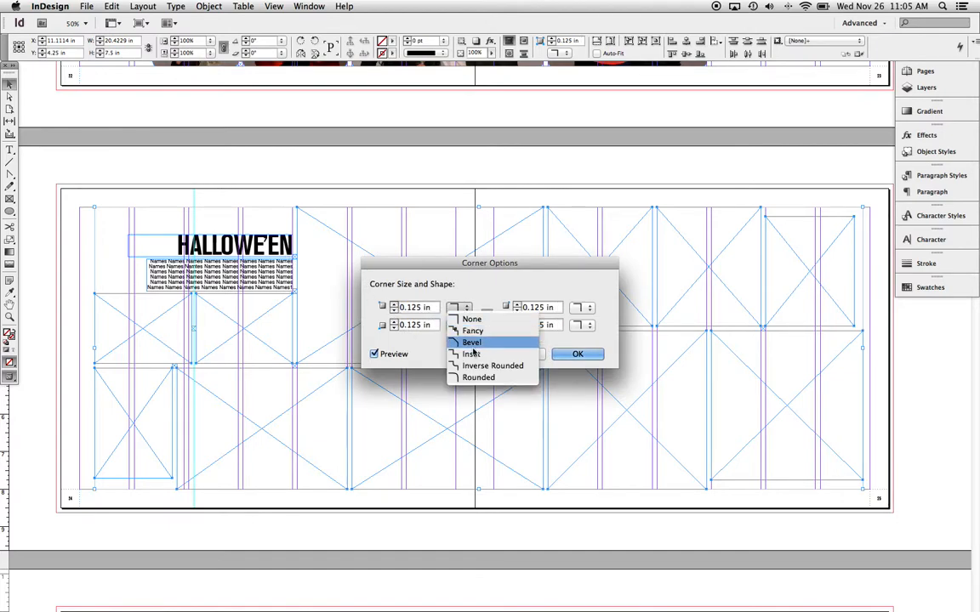
pyautogui.click(577, 353)
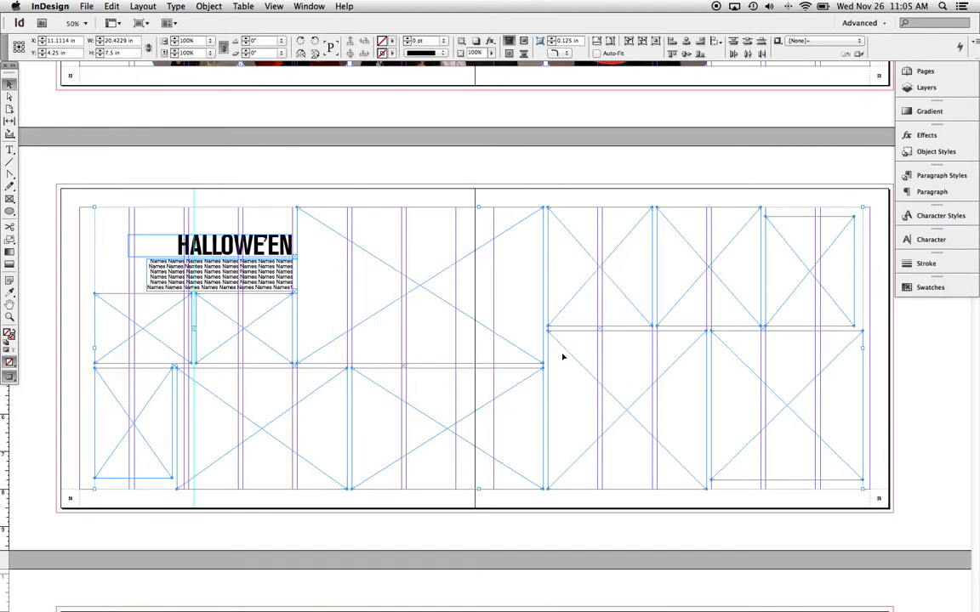